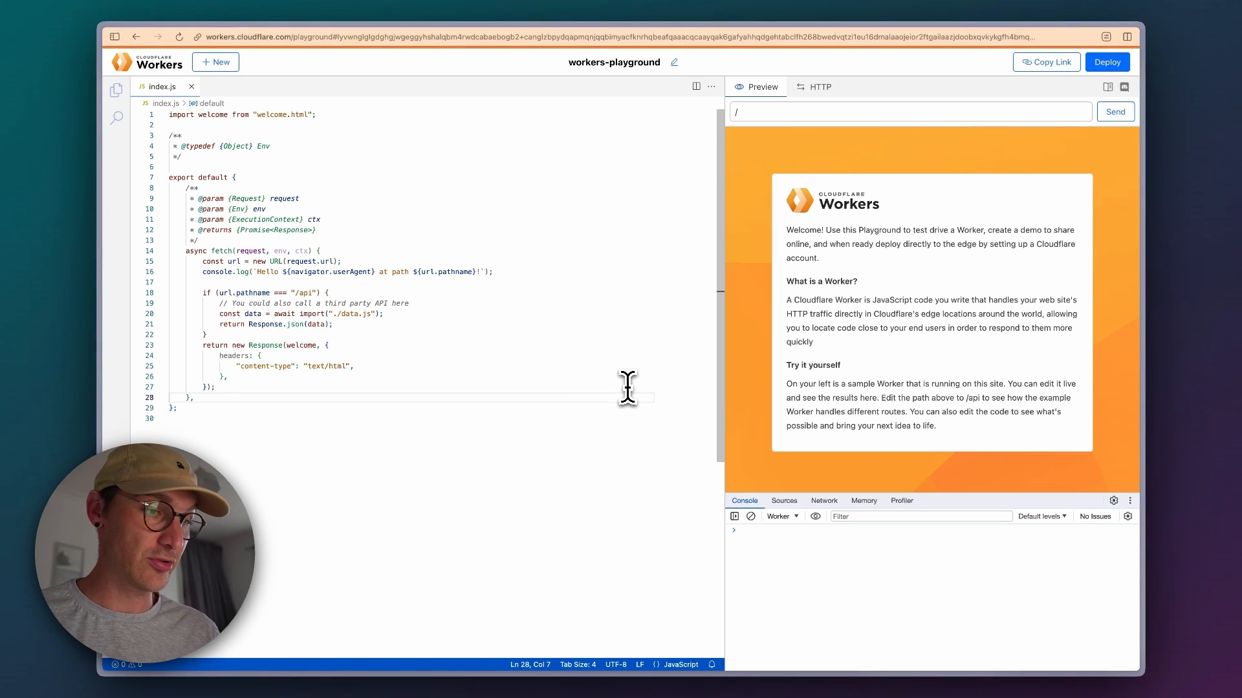
{"action": "mouse_move", "coordinate": [366, 257]}
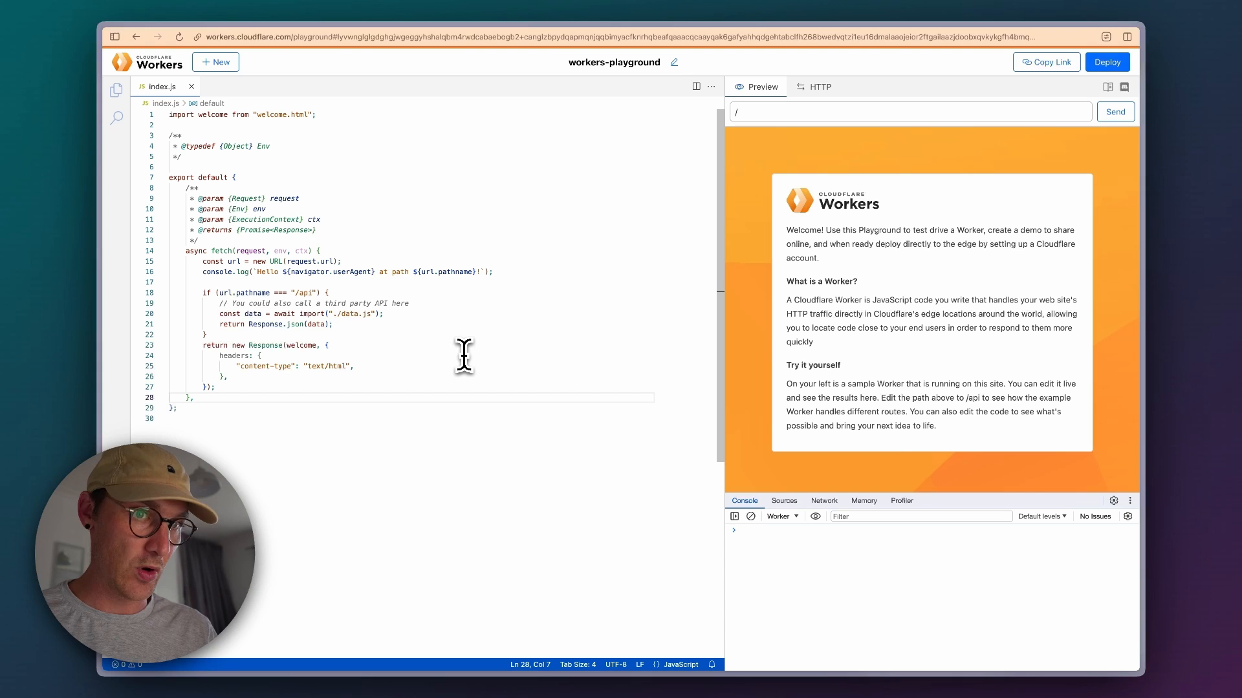
{"action": "mouse_move", "coordinate": [458, 356]}
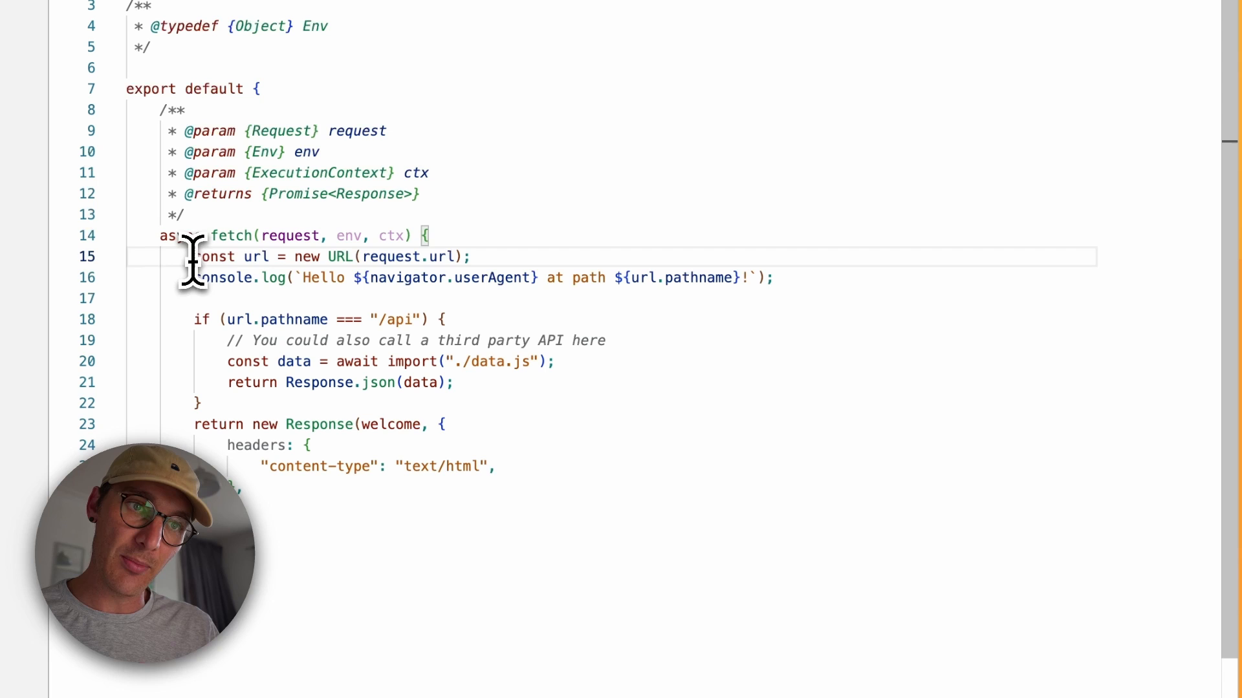
Select the line that builds the Airtable url constant
{"action": "triple_click", "coordinate": [332, 256]}
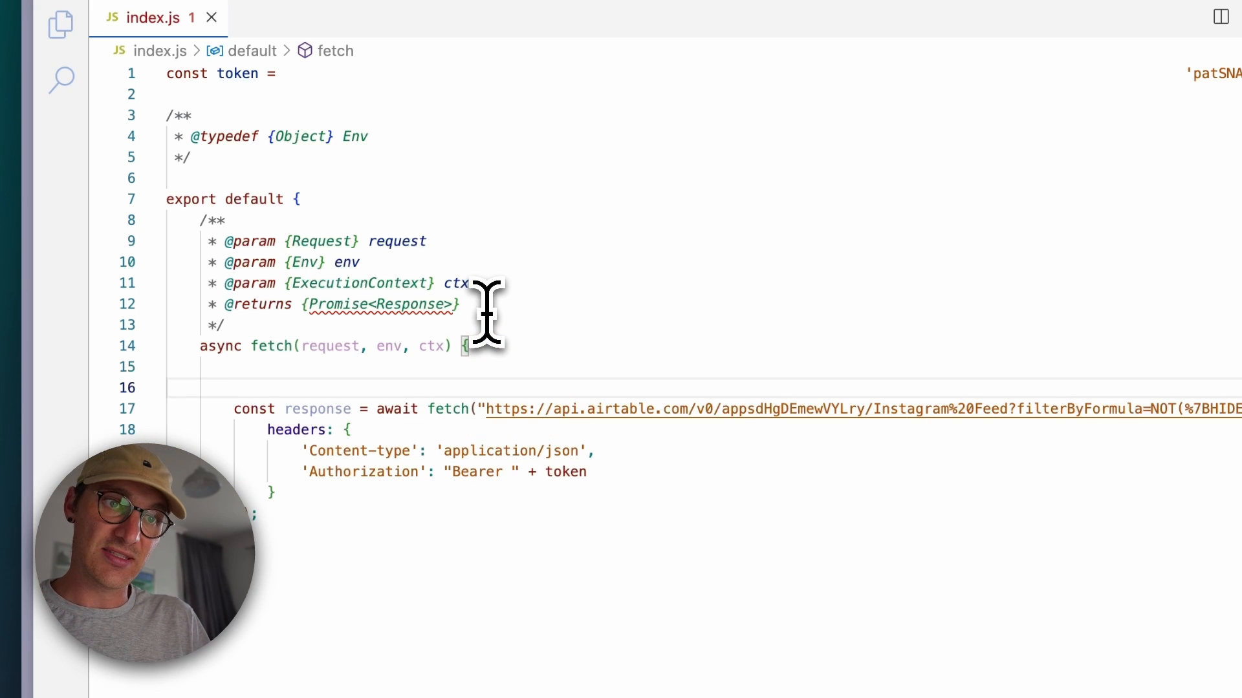
Wrap the fetch in try { } with catch (e) returning JSON.stringify({error: e})
{"action": "type", "text": "try {"}
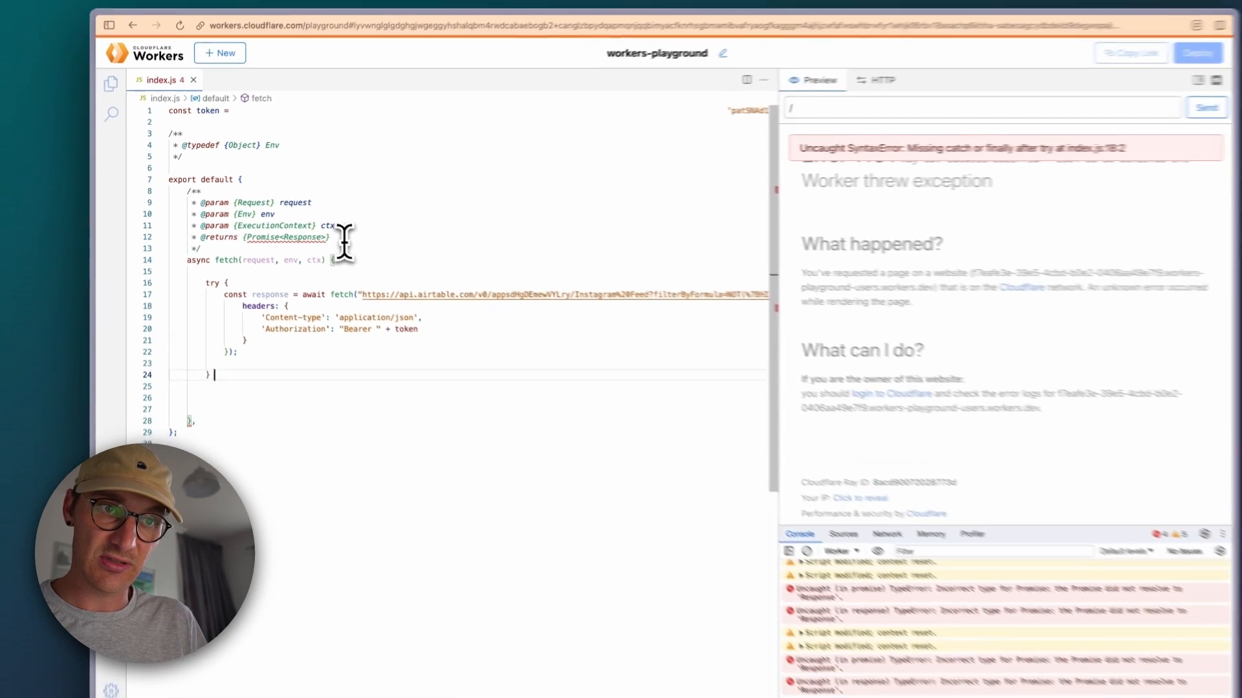
{"action": "type", "text": "catch (e)"}
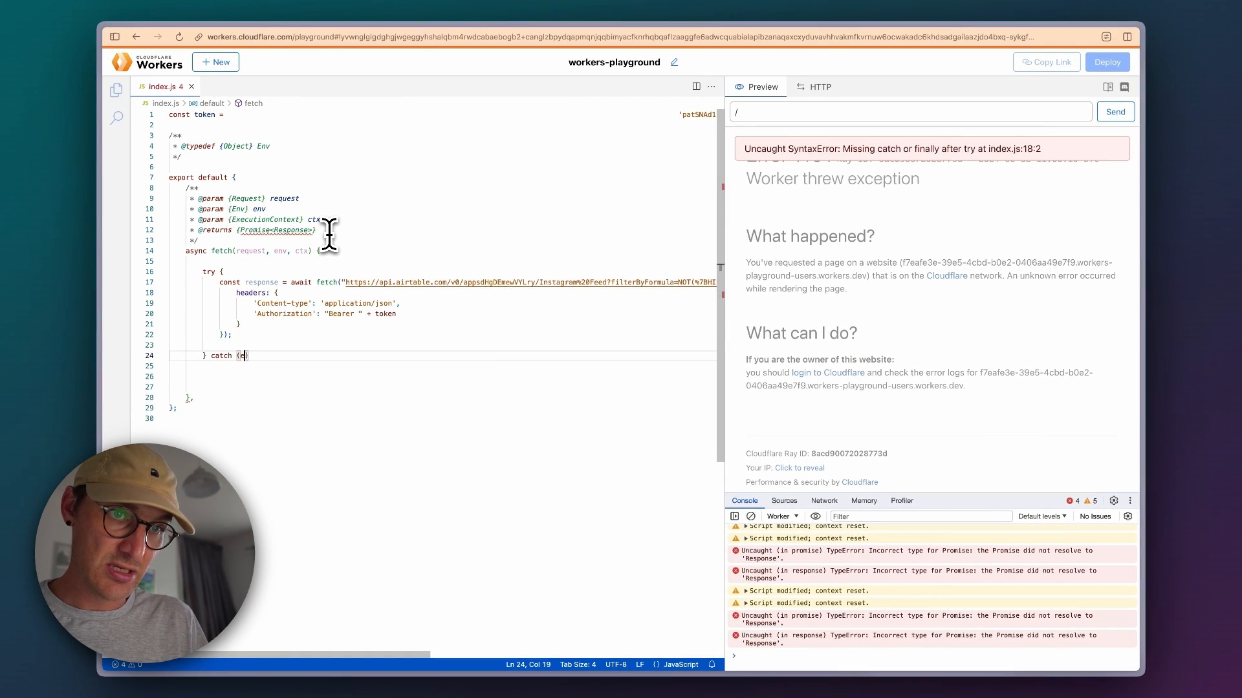
{"action": "type", "text": "e) {"}
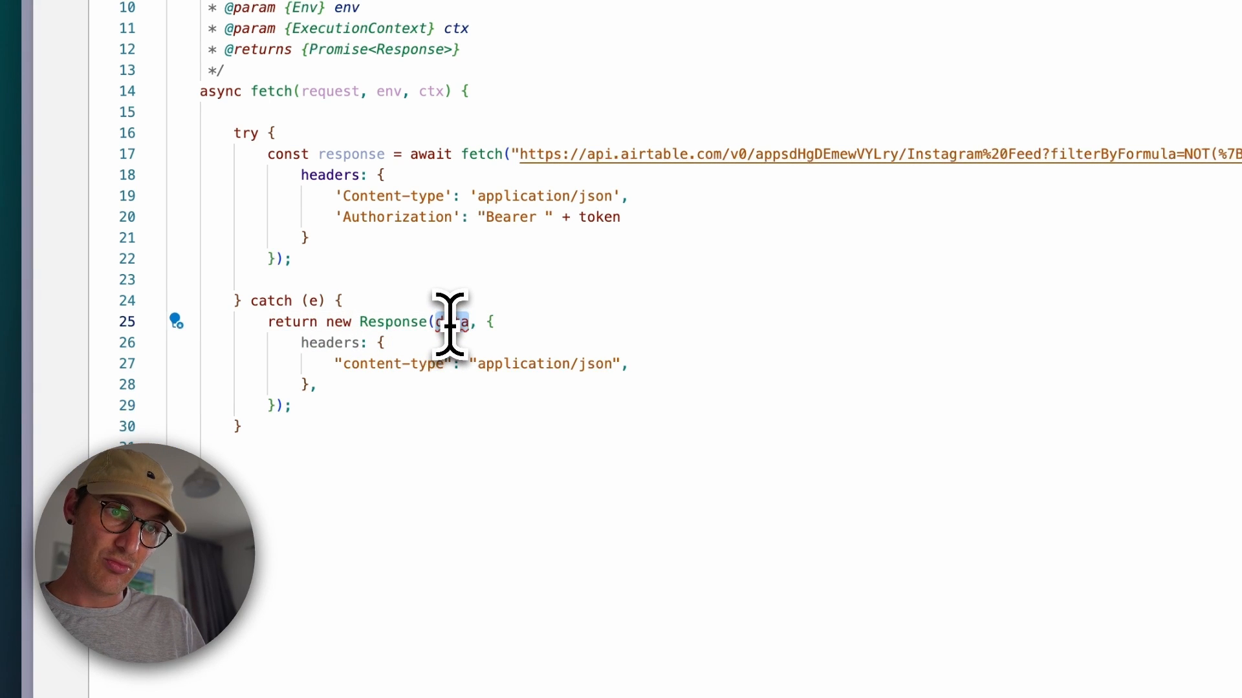
{"action": "type", "text": "J"}
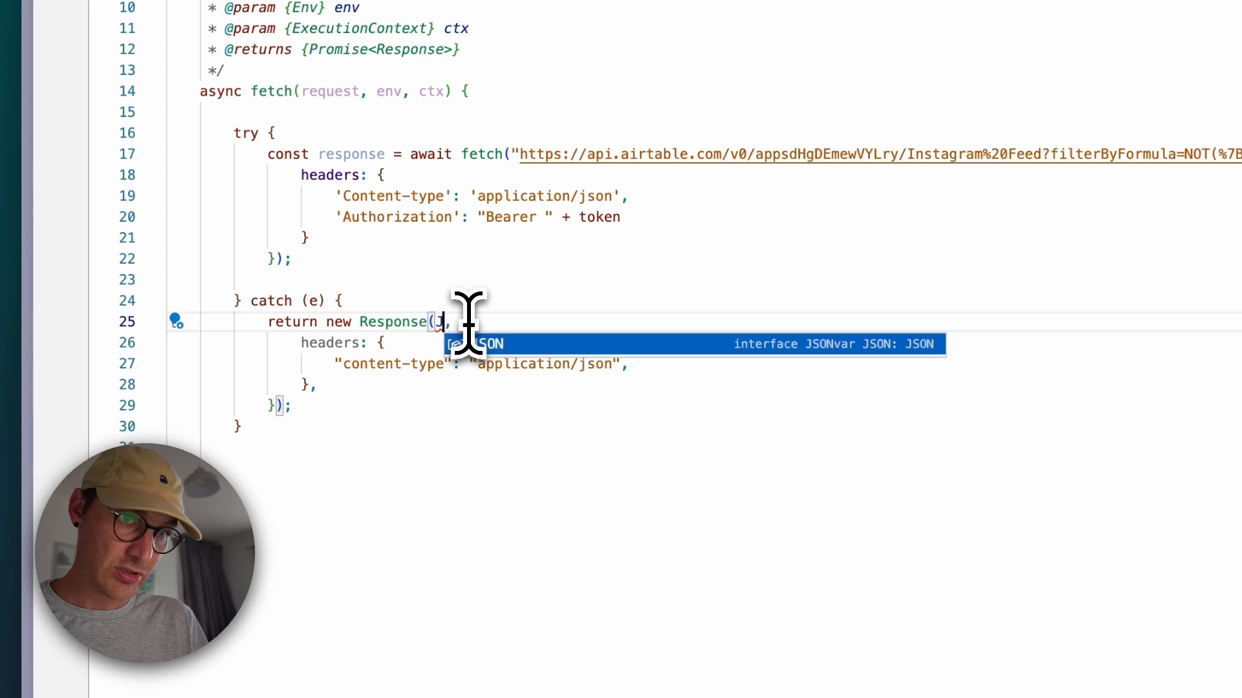
{"action": "type", "text": "JSON"}
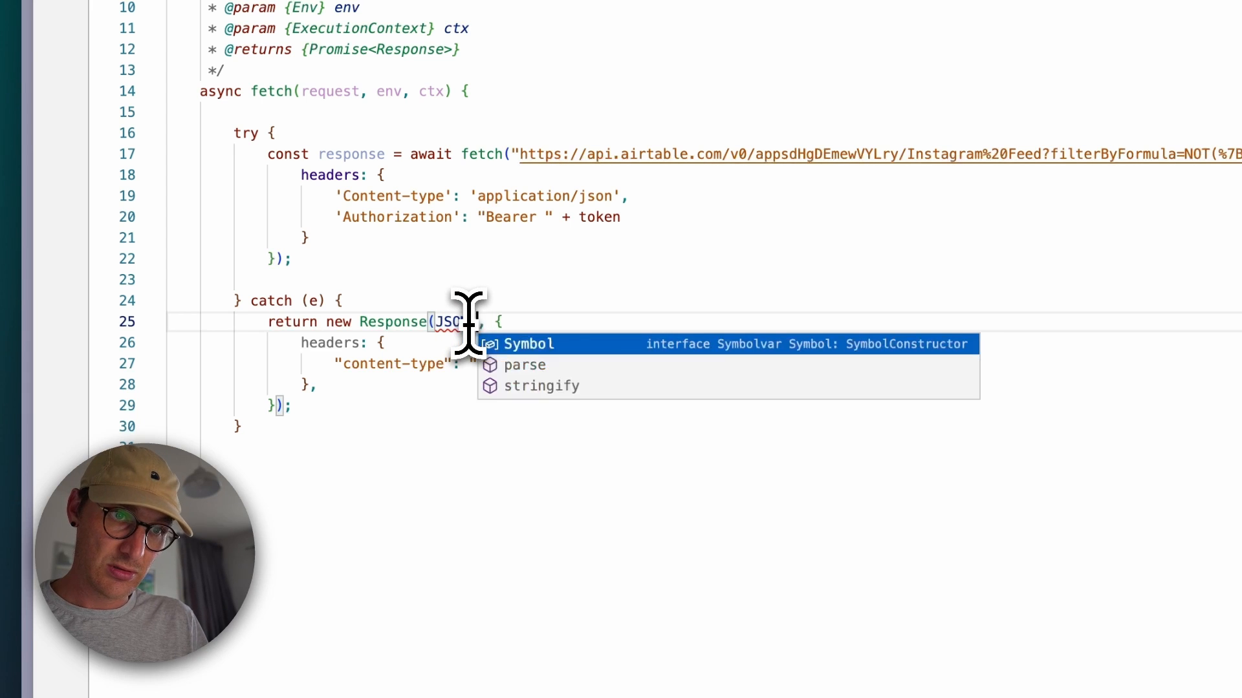
{"action": "type", "text": "stringify"}
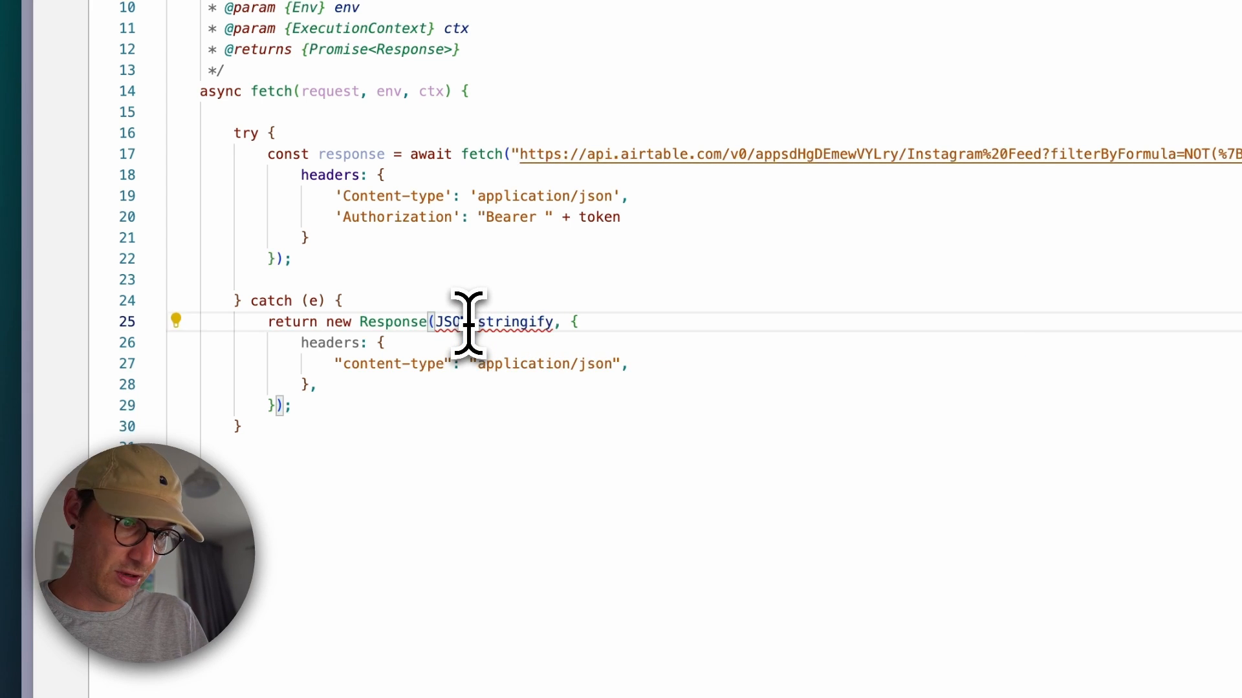
{"action": "type", "text": "({})"}
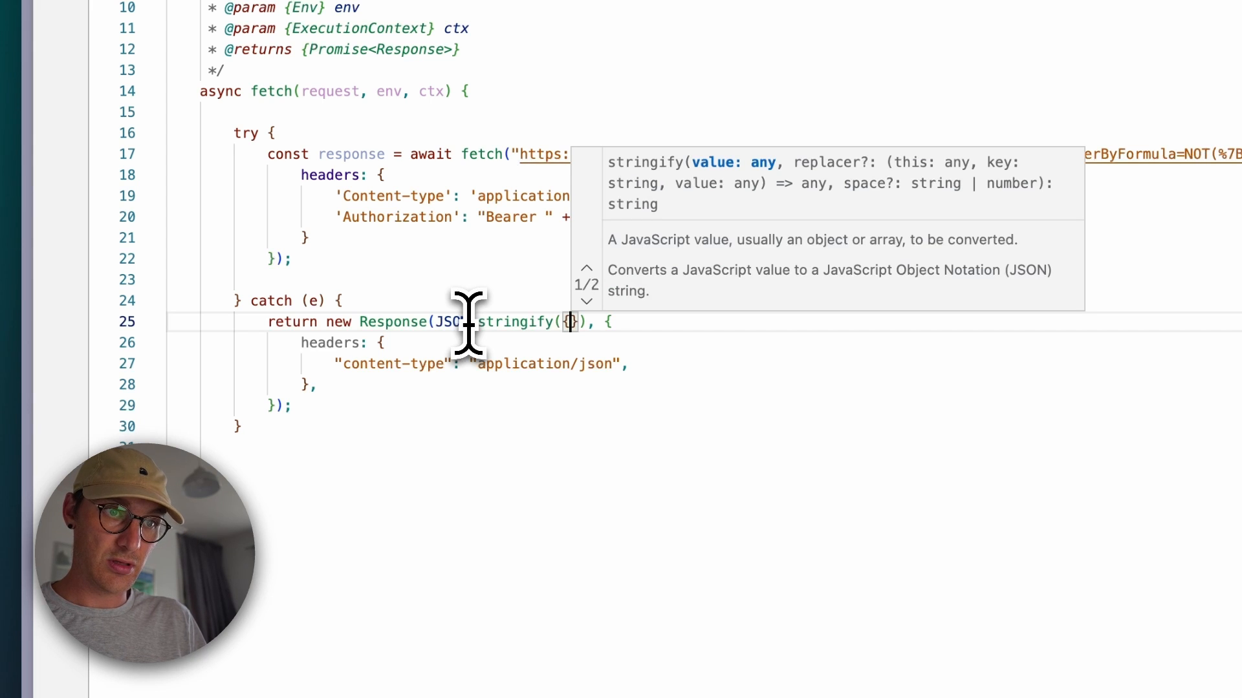
{"action": "type", "text": "error:"}
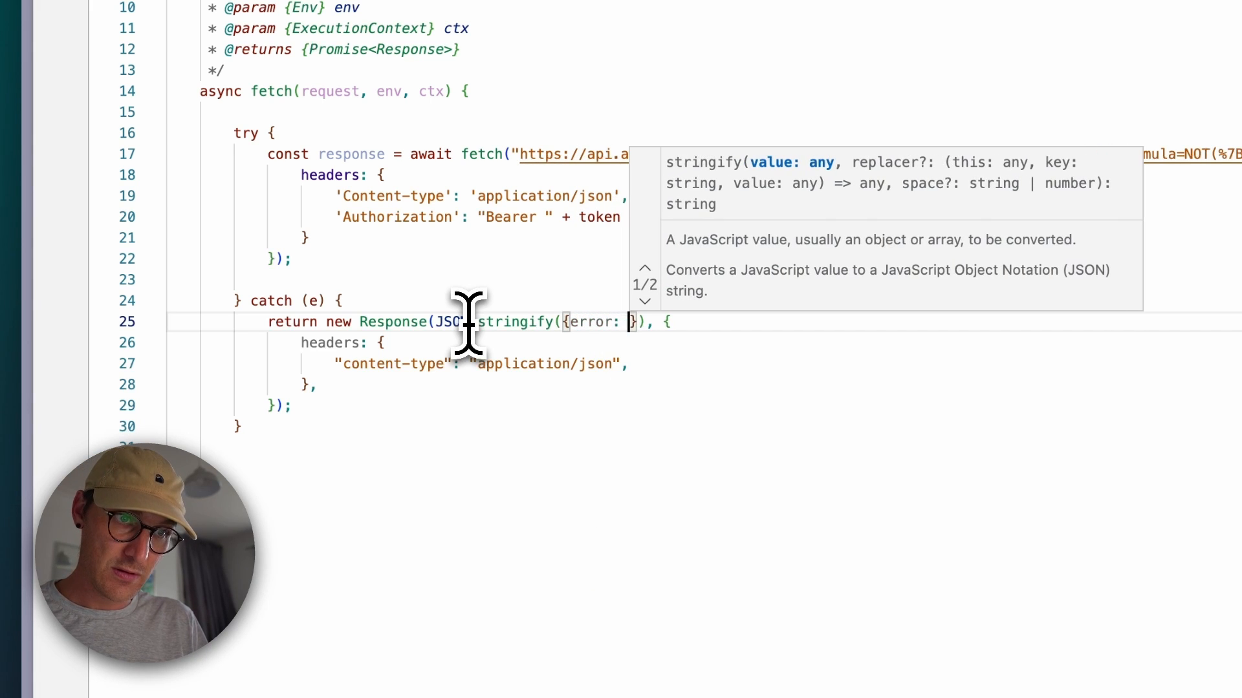
{"action": "type", "text": "e"}
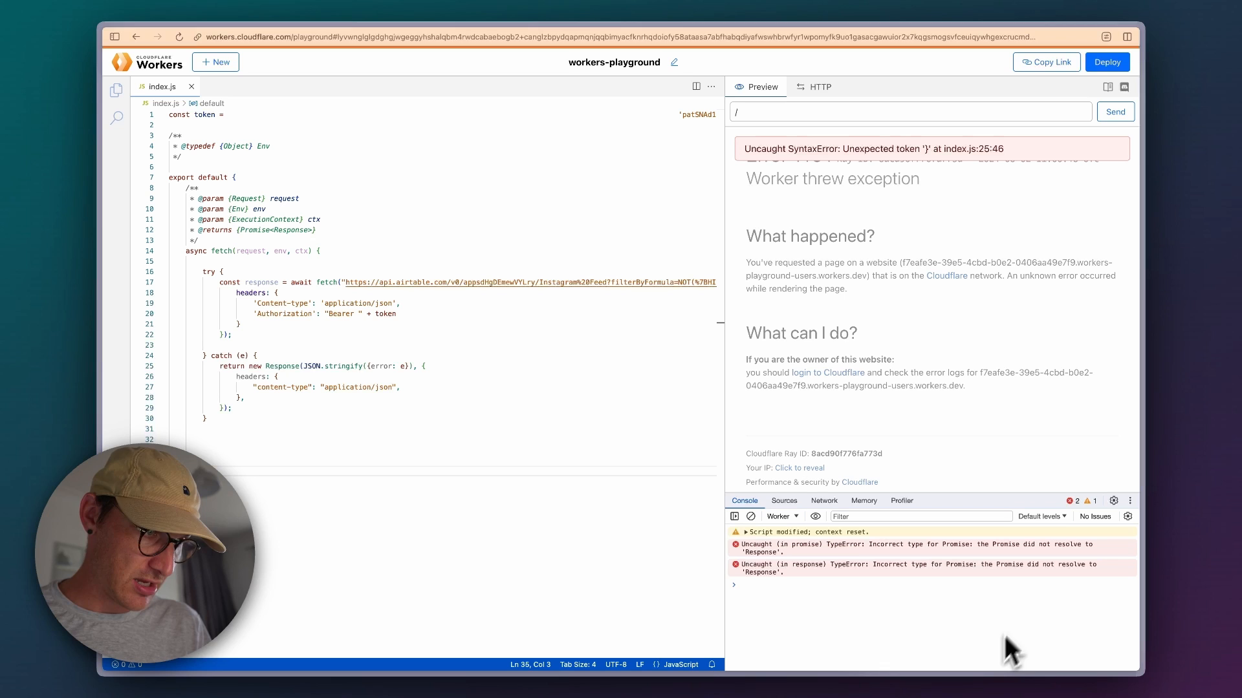
{"action": "mouse_move", "coordinate": [1047, 614]}
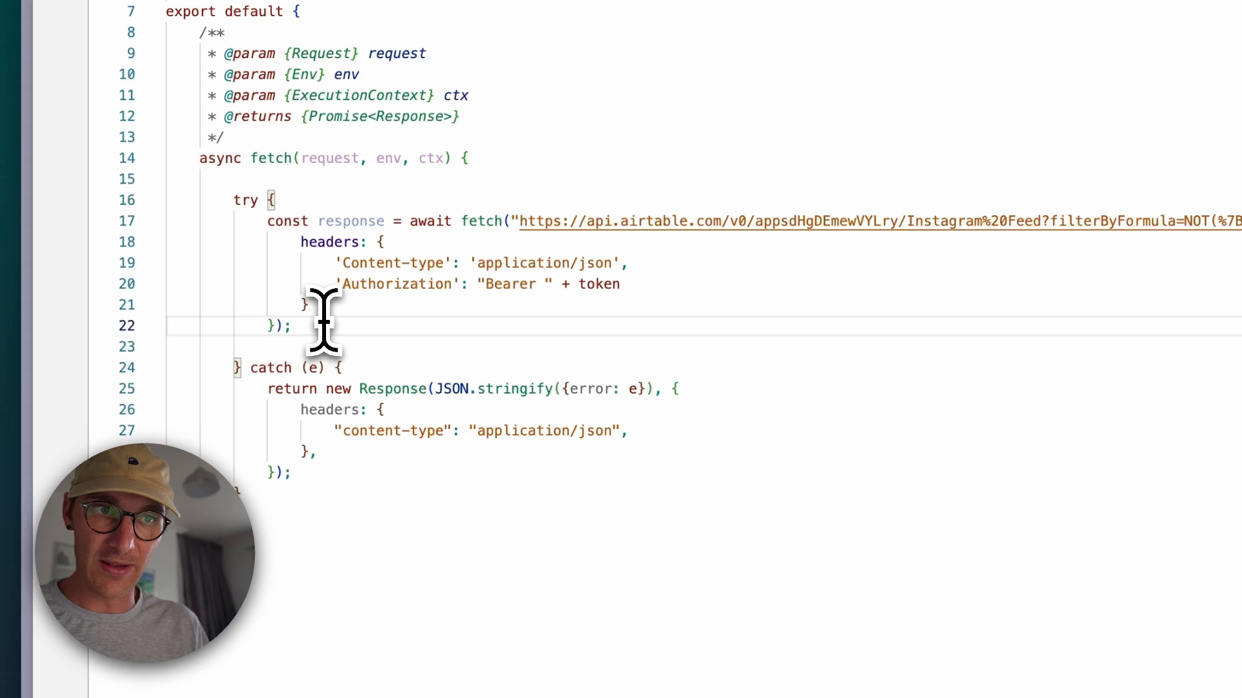
Begin a console.log call for the parsed Airtable data
{"action": "type", "text": "c"}
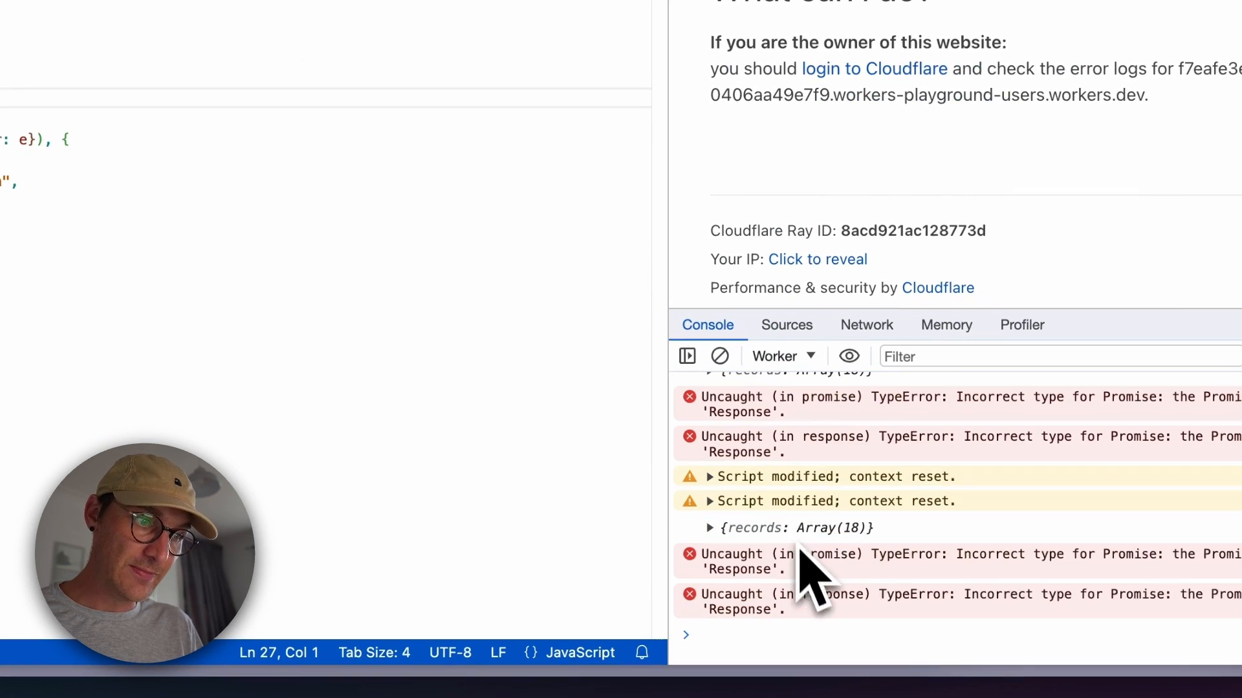
{"action": "left_click", "coordinate": [710, 529]}
{"action": "type", "text": "console.log(data.r"}
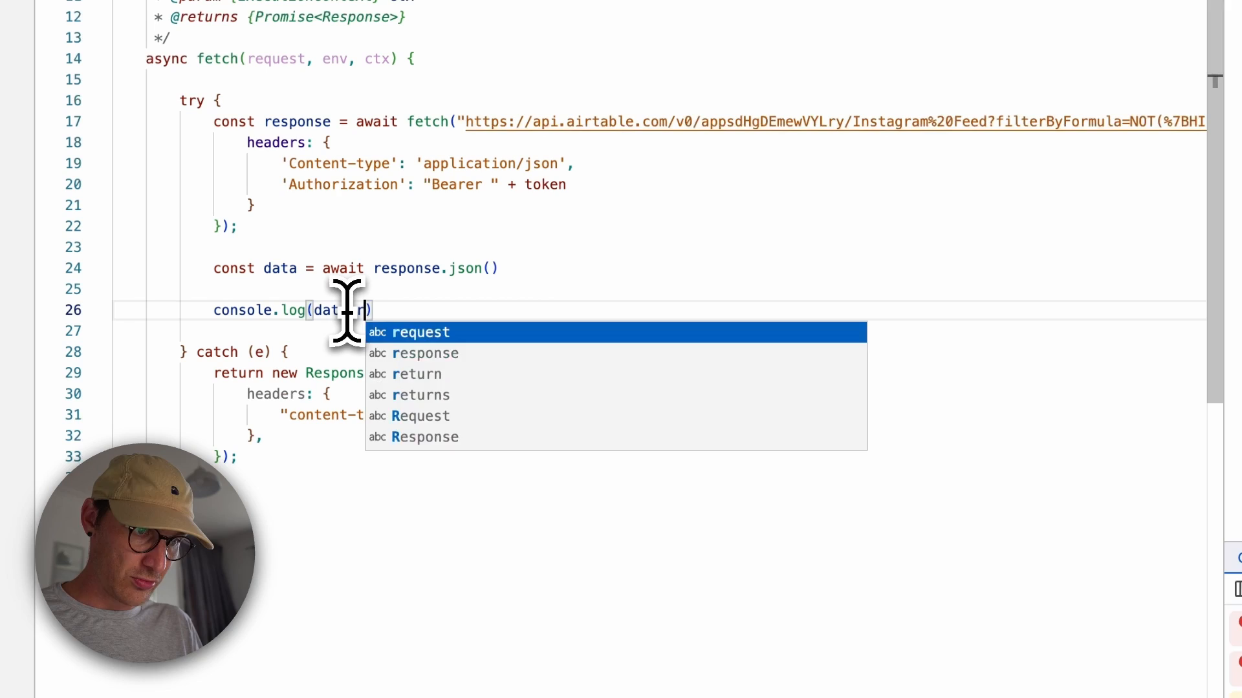
Return the Airtable records and deploy the Worker under the name framer
{"action": "type", "text": "records"}
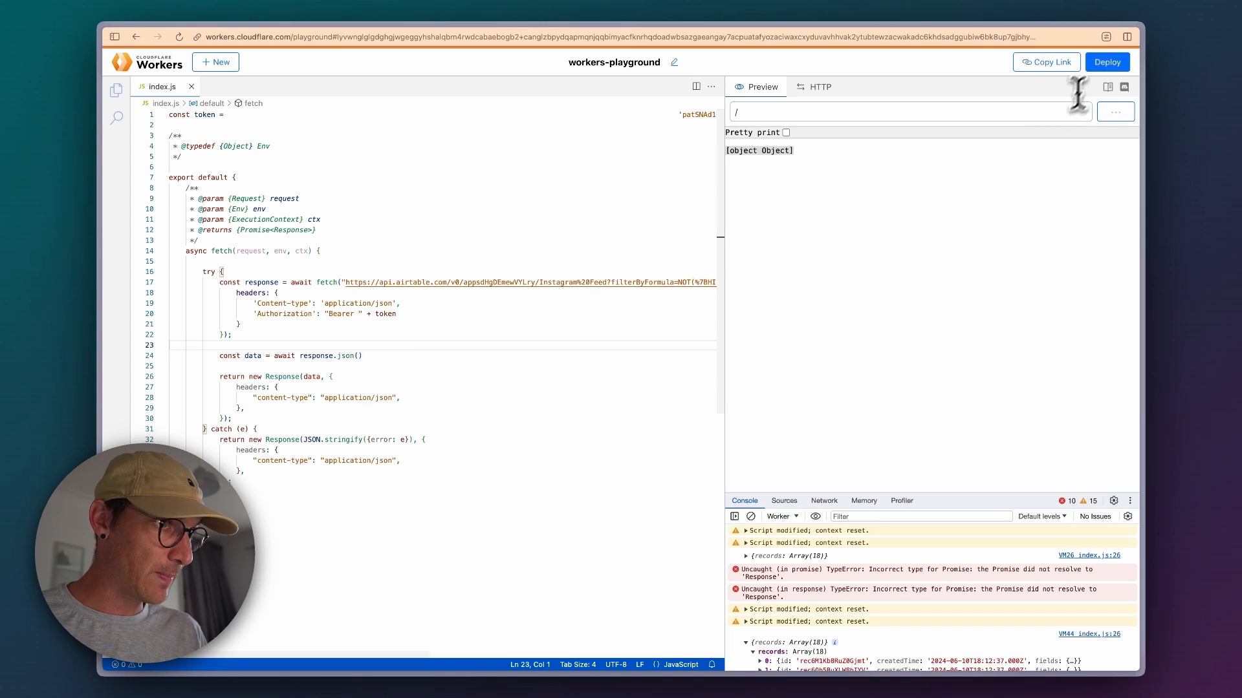
{"action": "left_click", "coordinate": [1107, 62]}
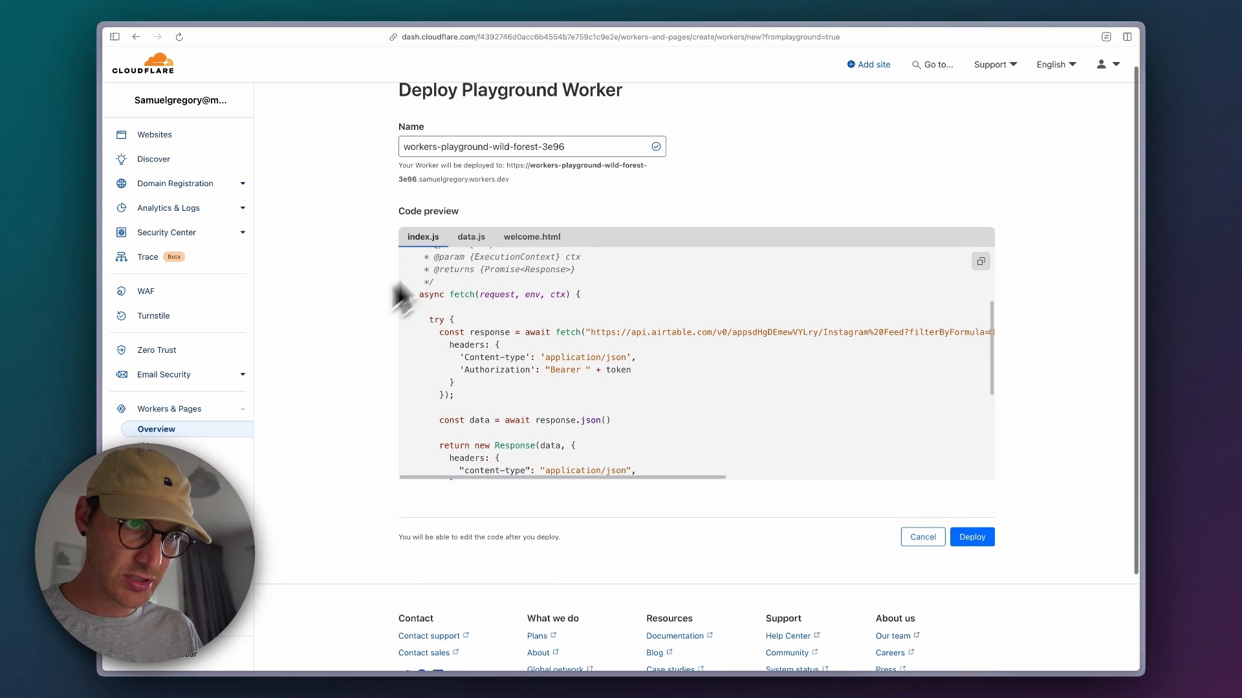
{"action": "type", "text": "framer"}
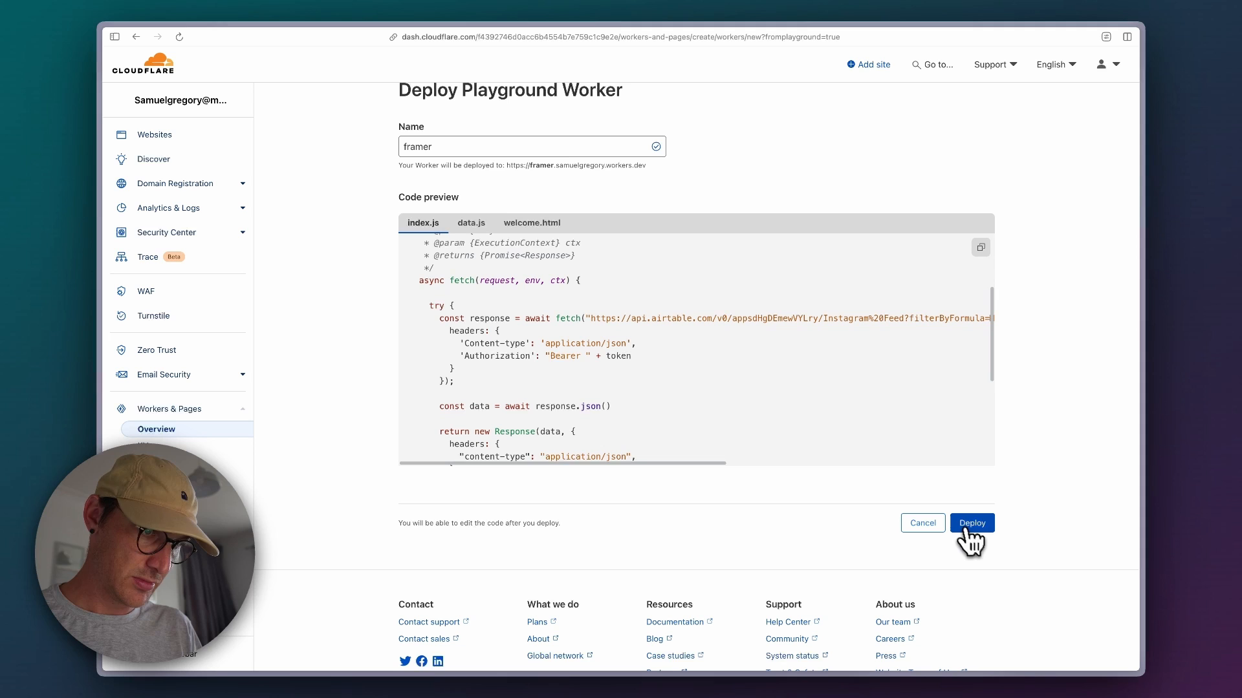
{"action": "left_click", "coordinate": [971, 522]}
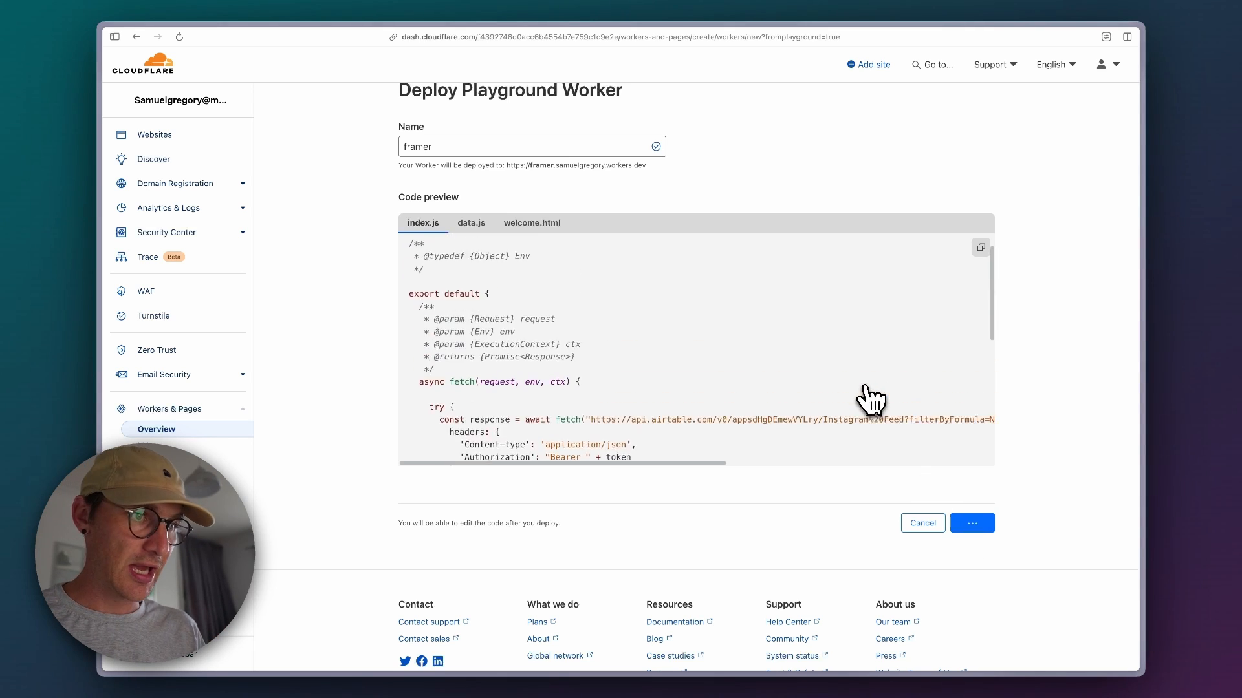
{"action": "left_click", "coordinate": [971, 522]}
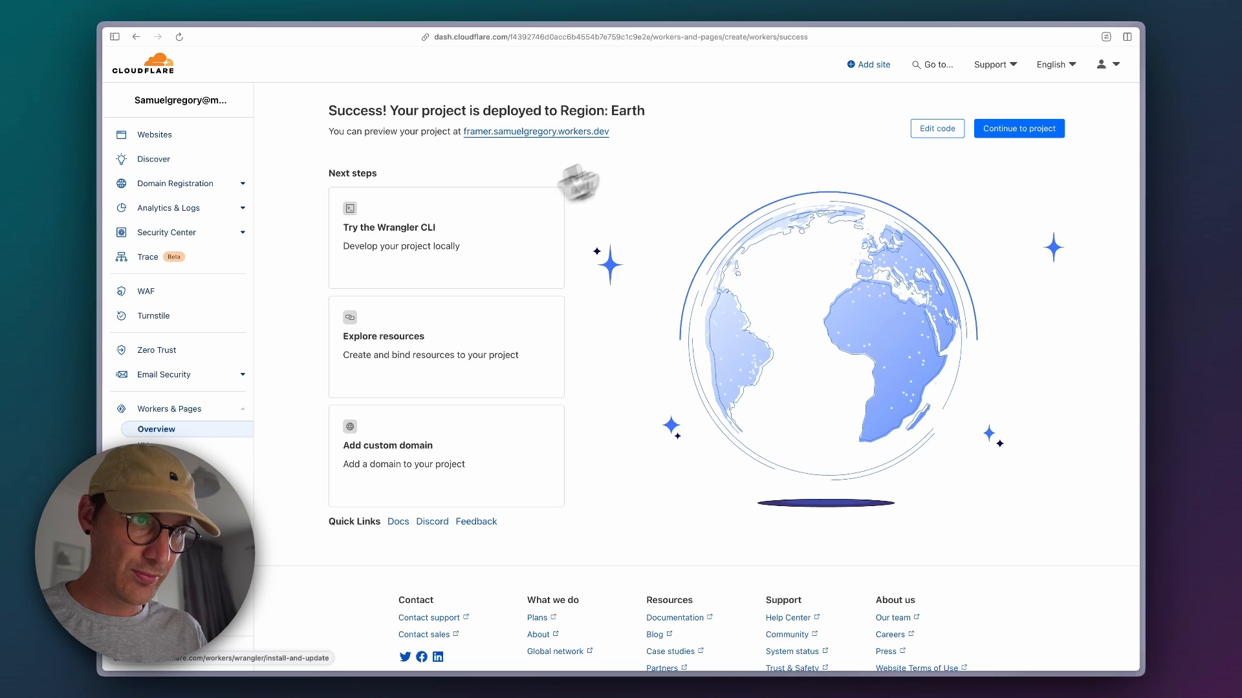
{"action": "left_click", "coordinate": [536, 131]}
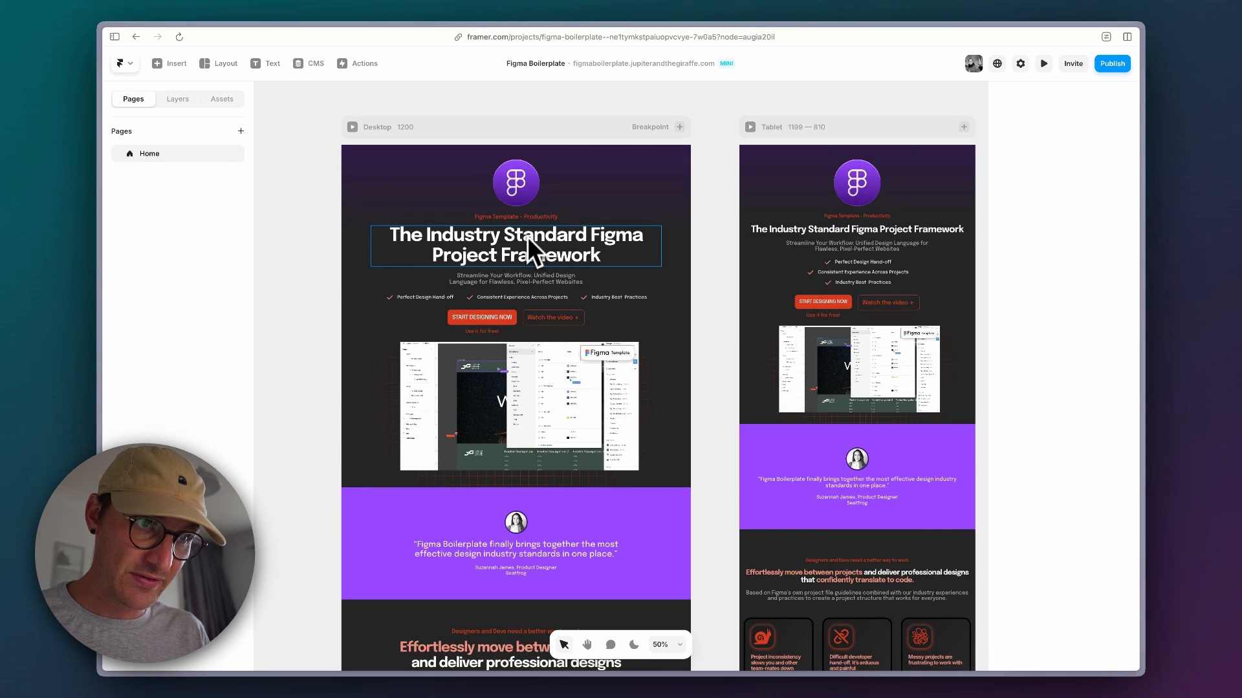
Fetch the H1 heading from framer.samuelgregory.workers.dev using path data.records.0.id
{"action": "left_click", "coordinate": [515, 244]}
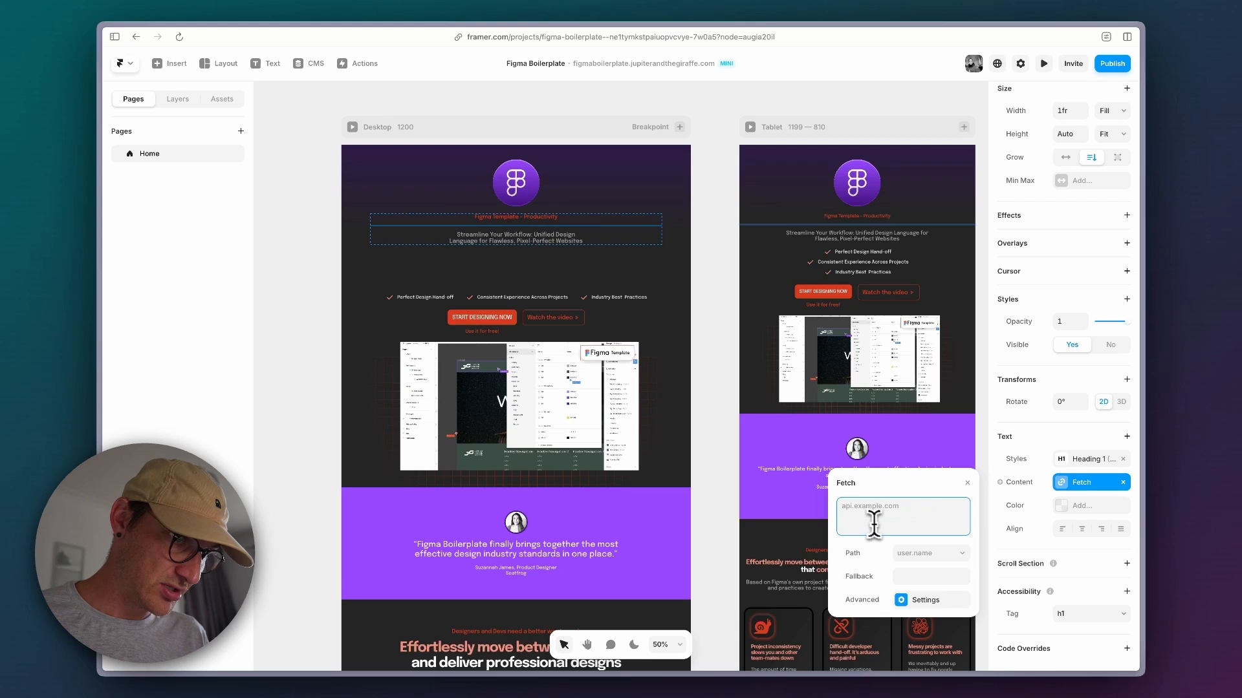
{"action": "type", "text": "framer.samuelgregory.workers.dev"}
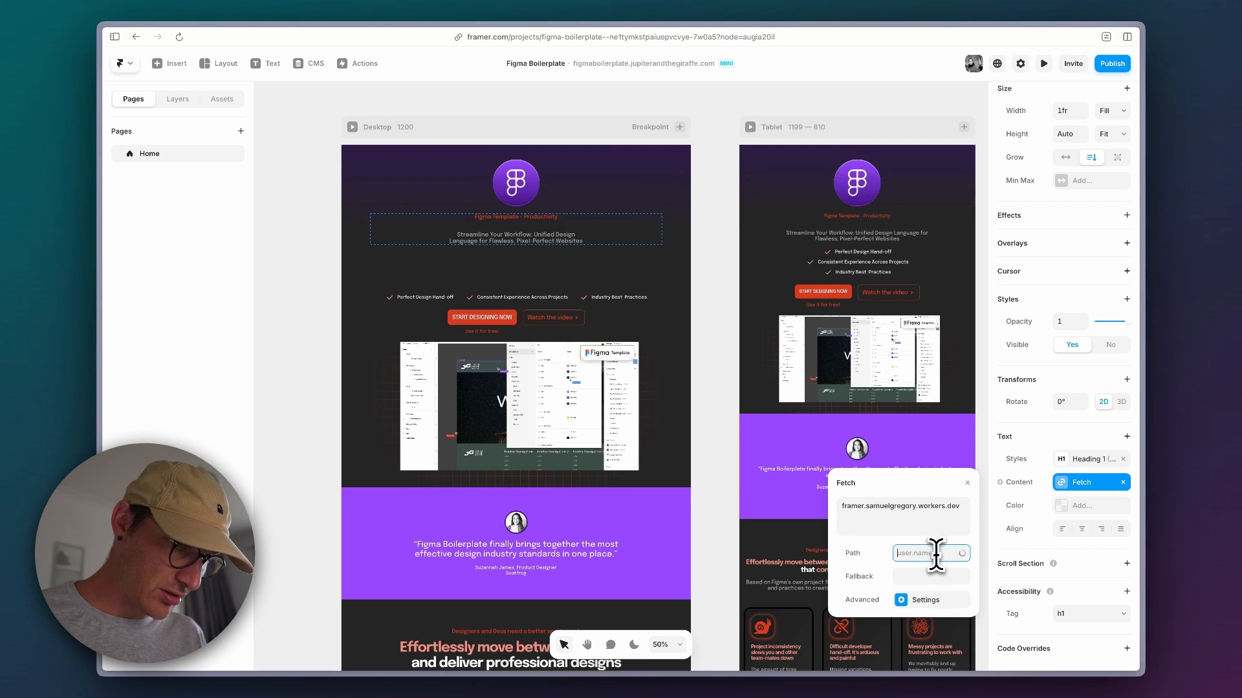
{"action": "left_click", "coordinate": [901, 505]}
{"action": "type", "text": "data.records.0.id"}
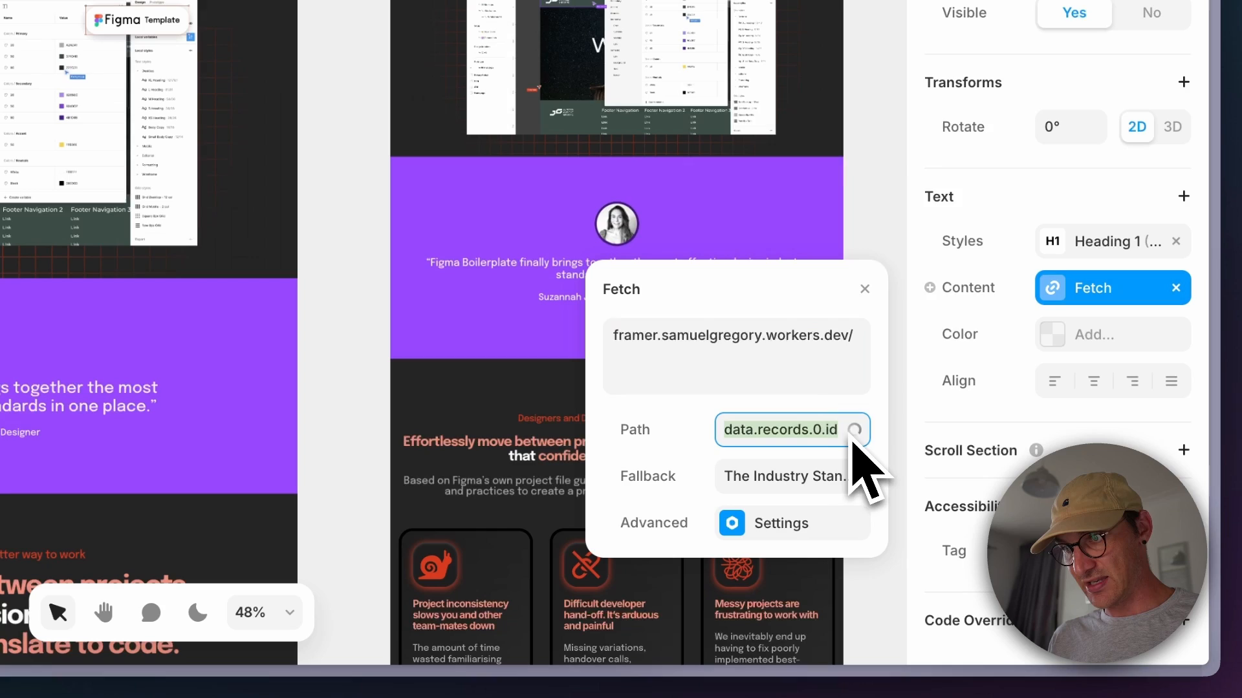
{"action": "left_click", "coordinate": [789, 430]}
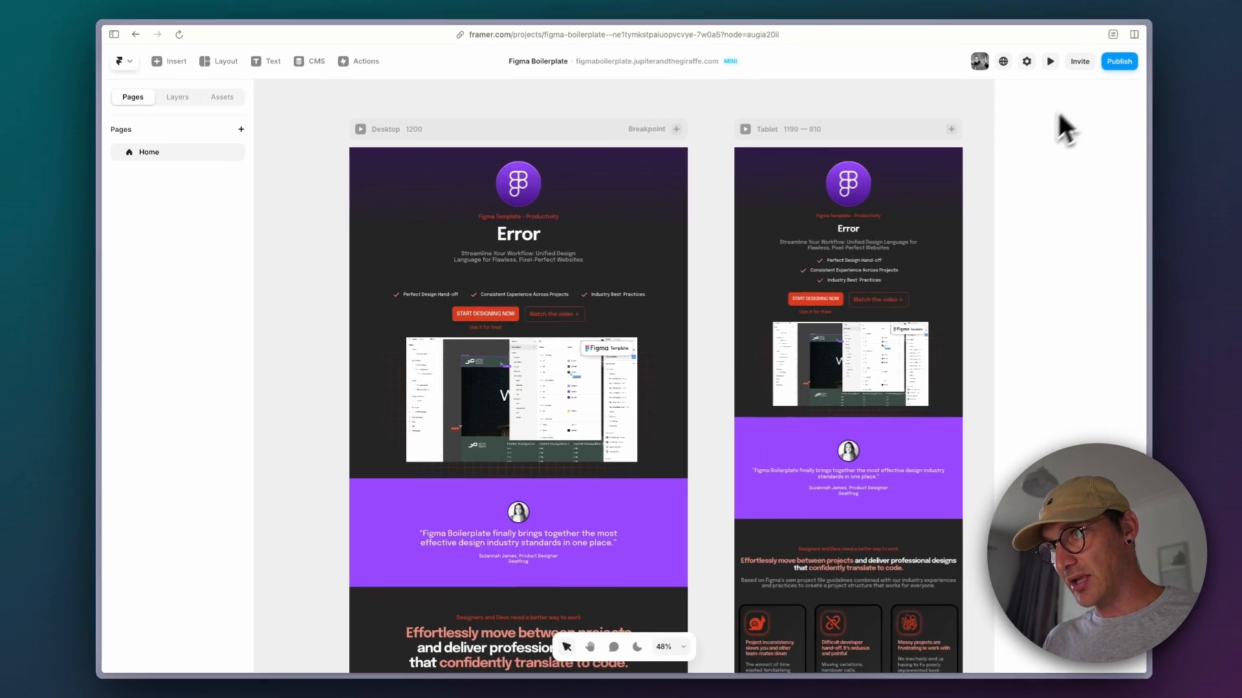
Publish the site, then inspect the heading showing the record ID
{"action": "left_click", "coordinate": [1118, 60]}
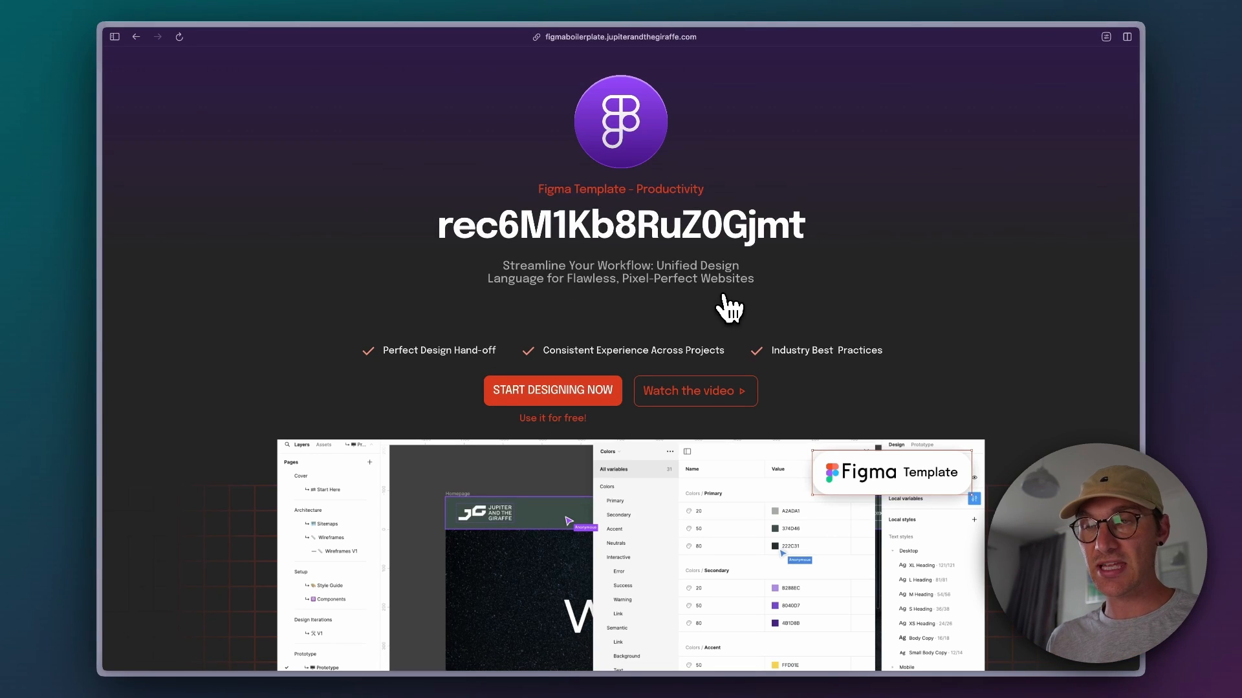
{"action": "right_click", "coordinate": [610, 227]}
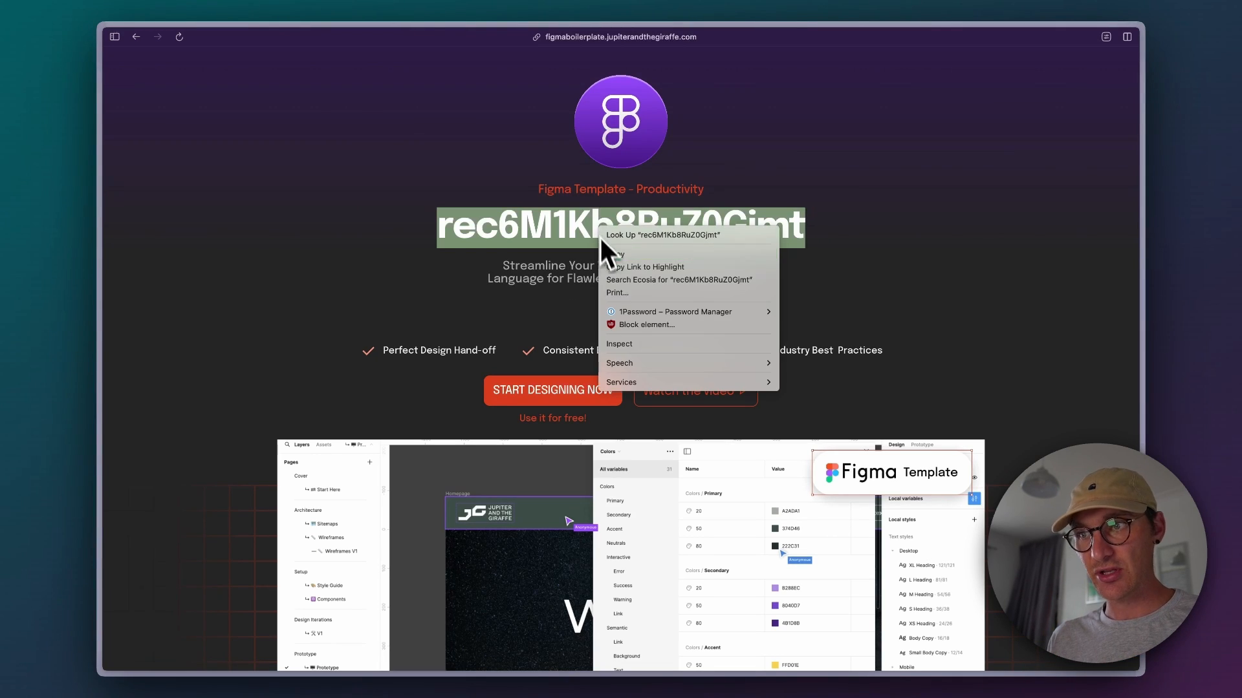
{"action": "left_click", "coordinate": [619, 343]}
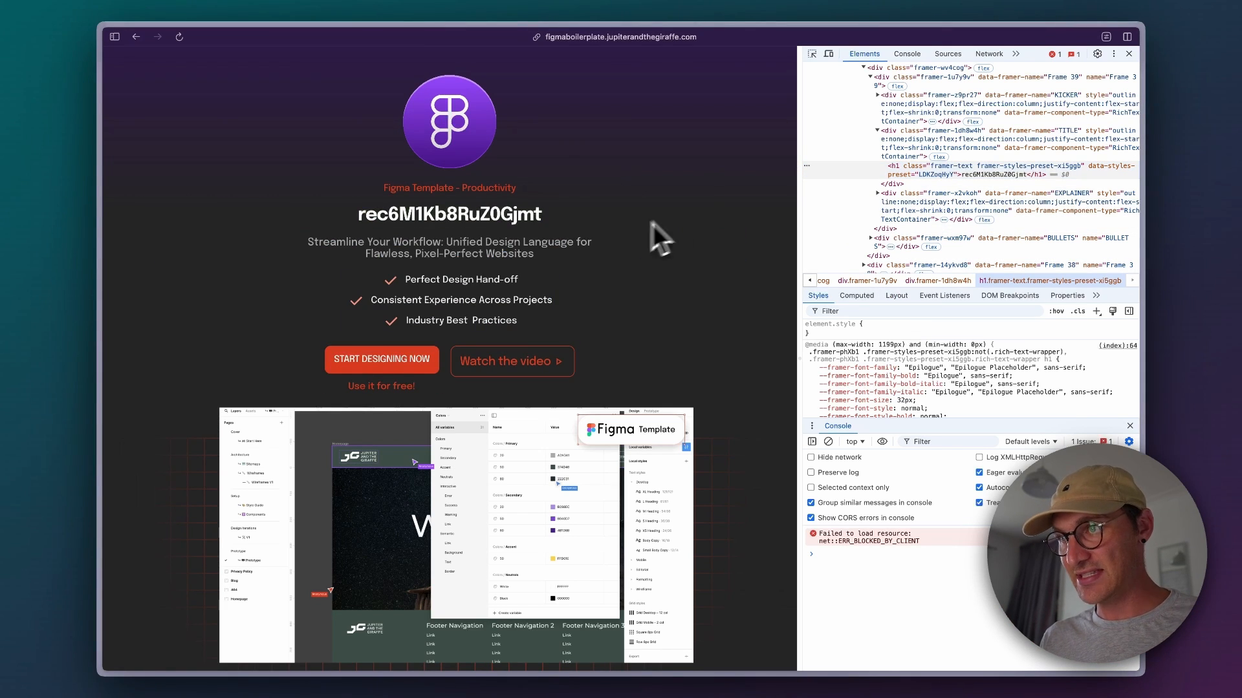
Reload with the Network tab open to confirm the Worker fetch returns 200
{"action": "left_click", "coordinate": [989, 53]}
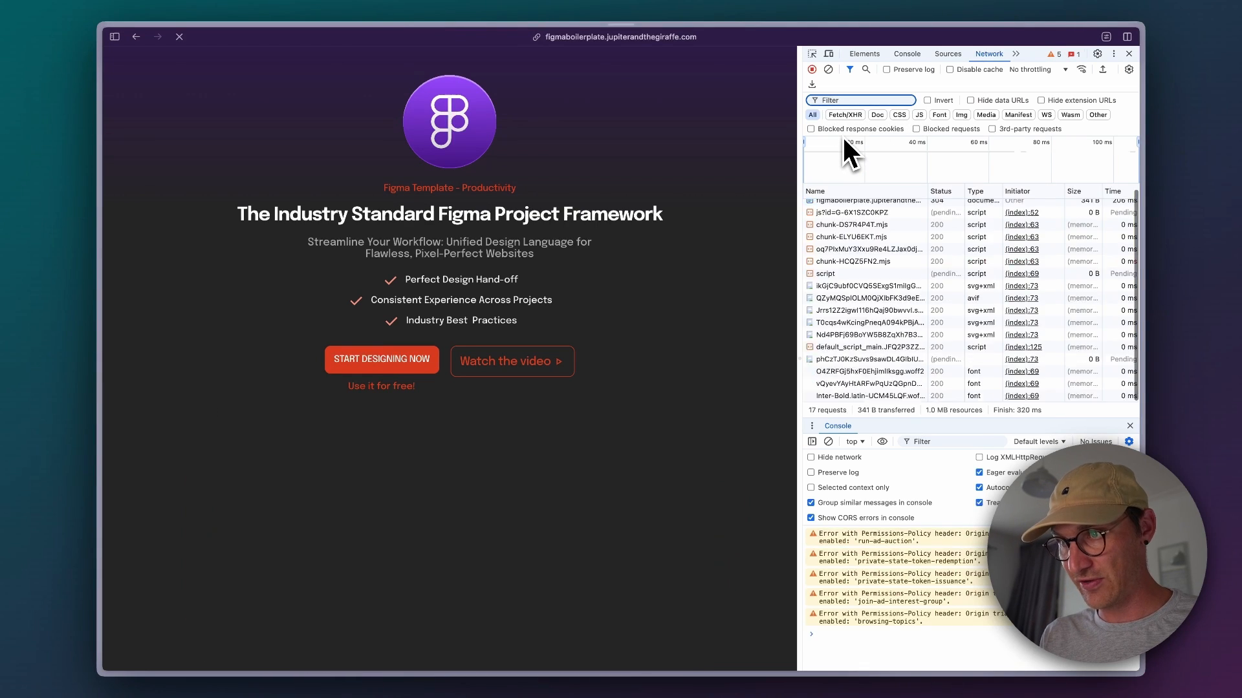
{"action": "left_click", "coordinate": [179, 36]}
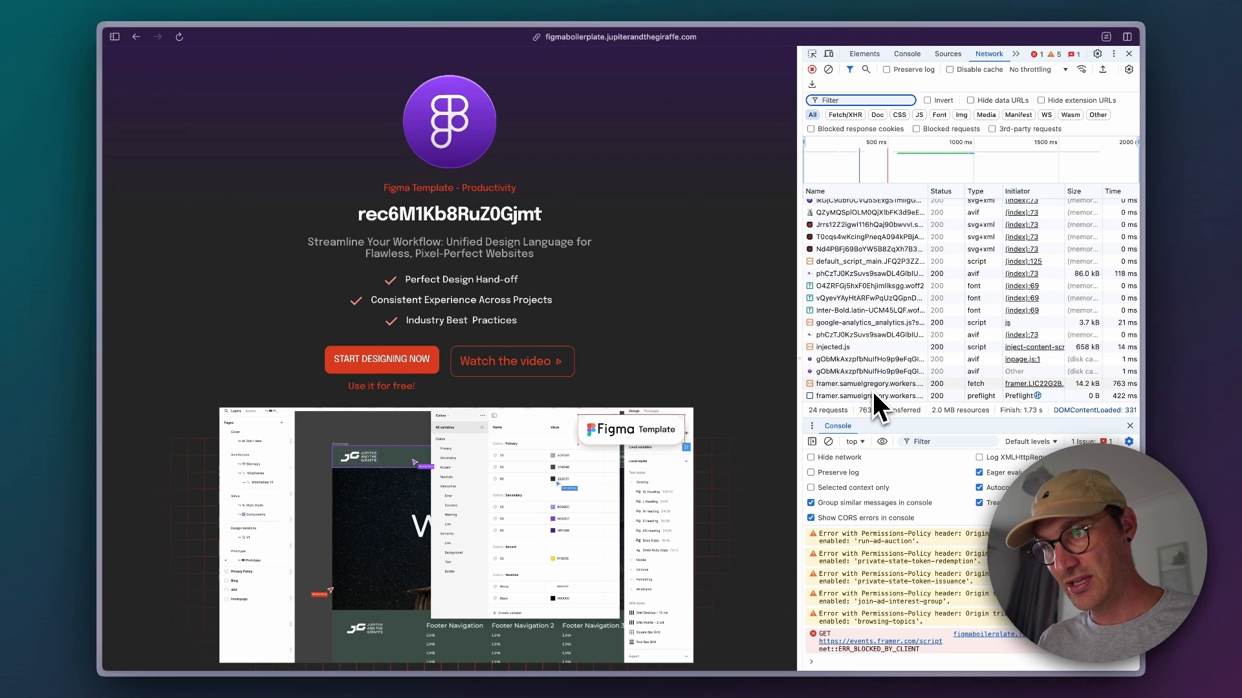
{"action": "mouse_move", "coordinate": [874, 396]}
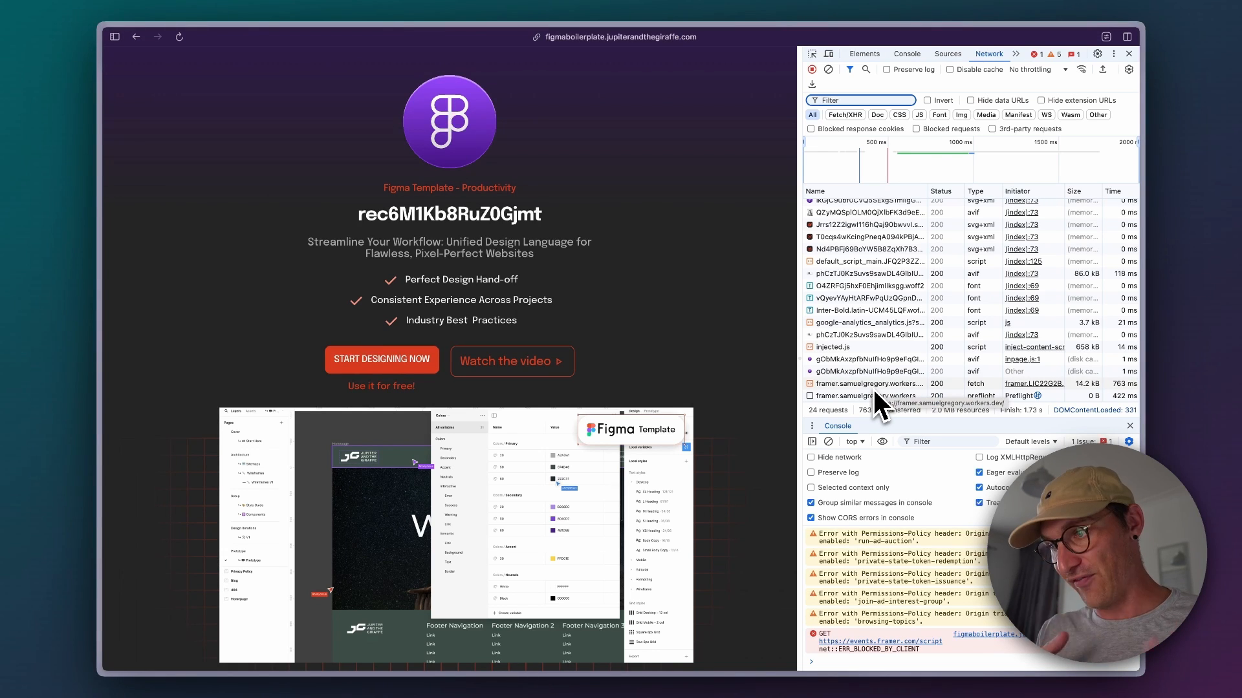
{"action": "mouse_move", "coordinate": [664, 235]}
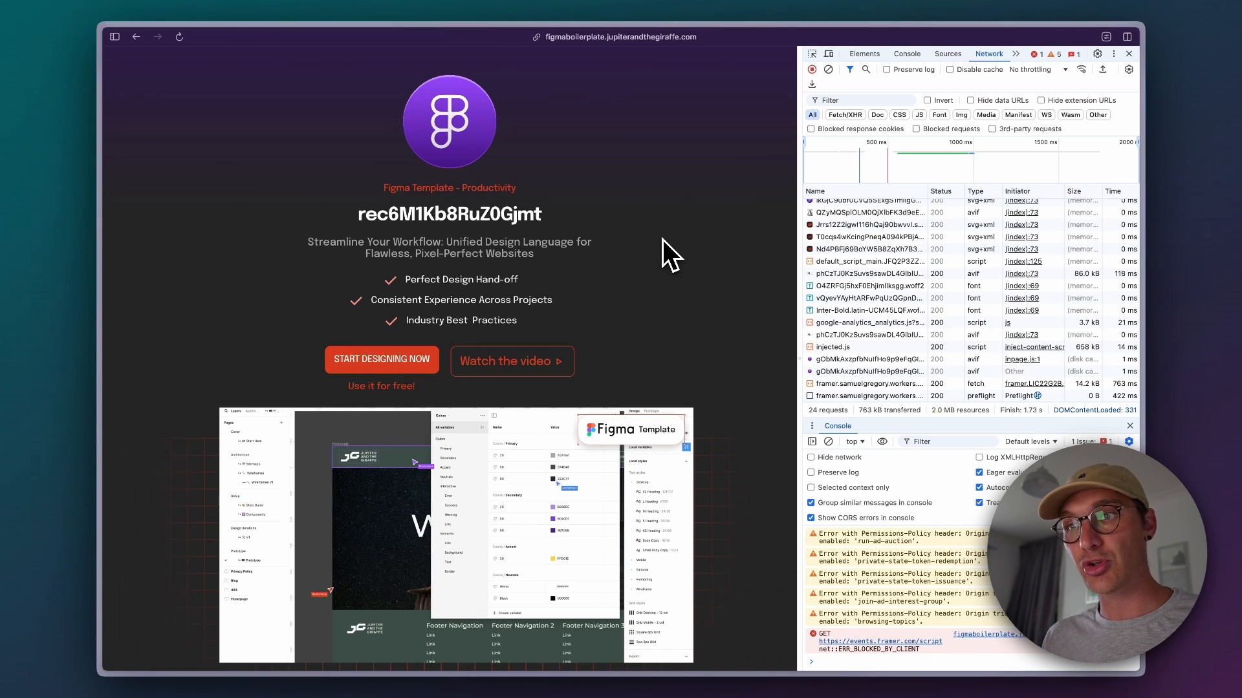
{"action": "mouse_move", "coordinate": [660, 257]}
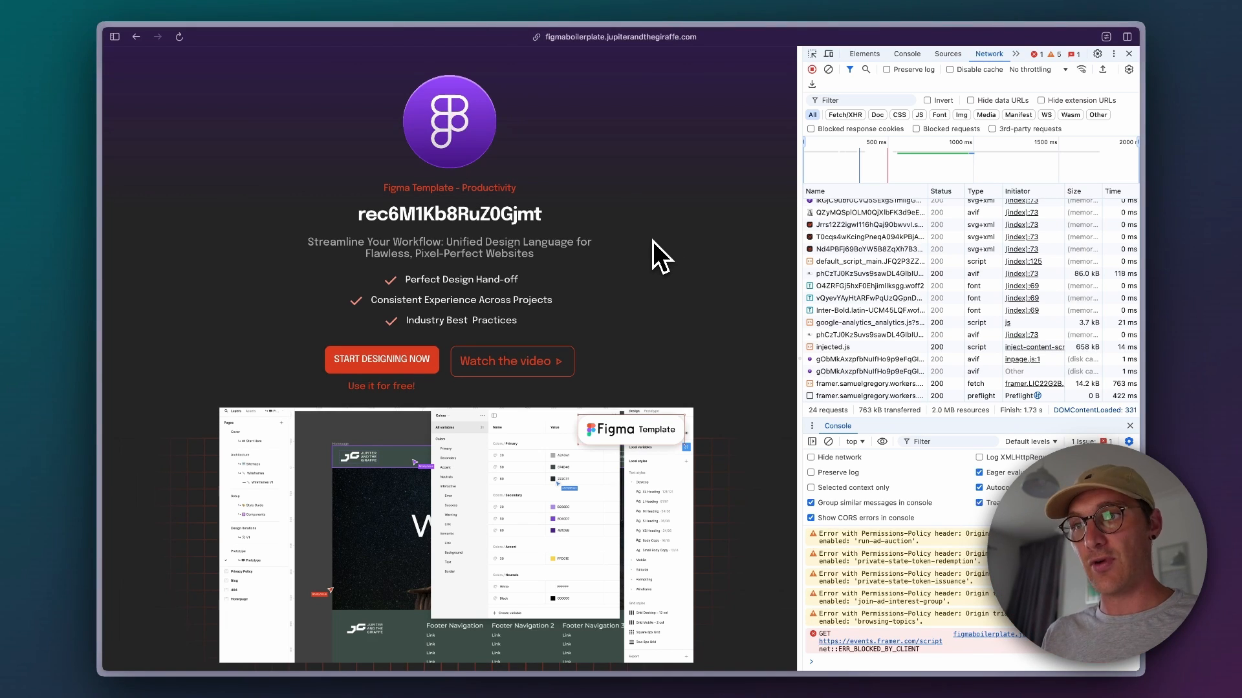